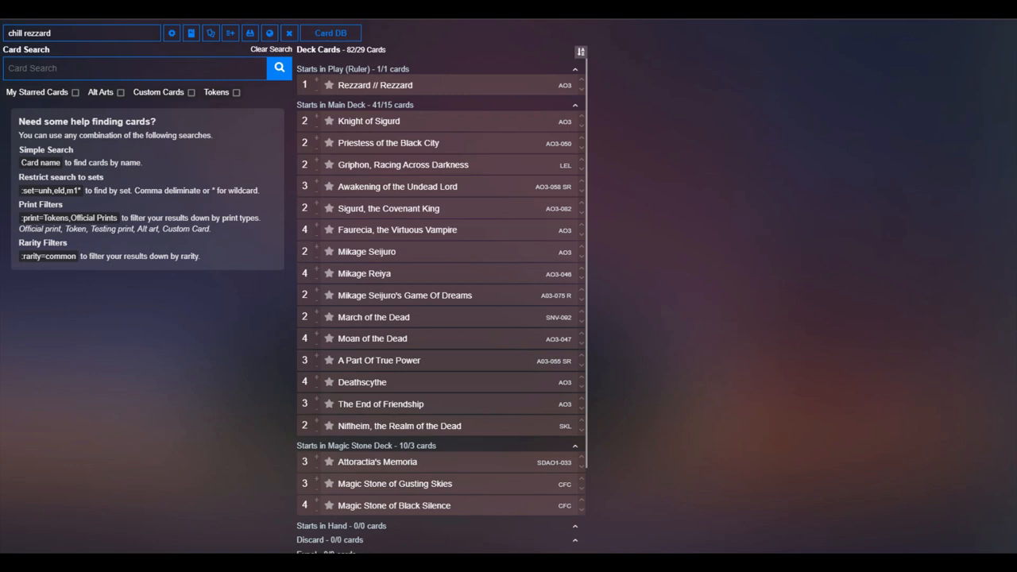
{"action": "mouse_move", "coordinate": [802, 194]}
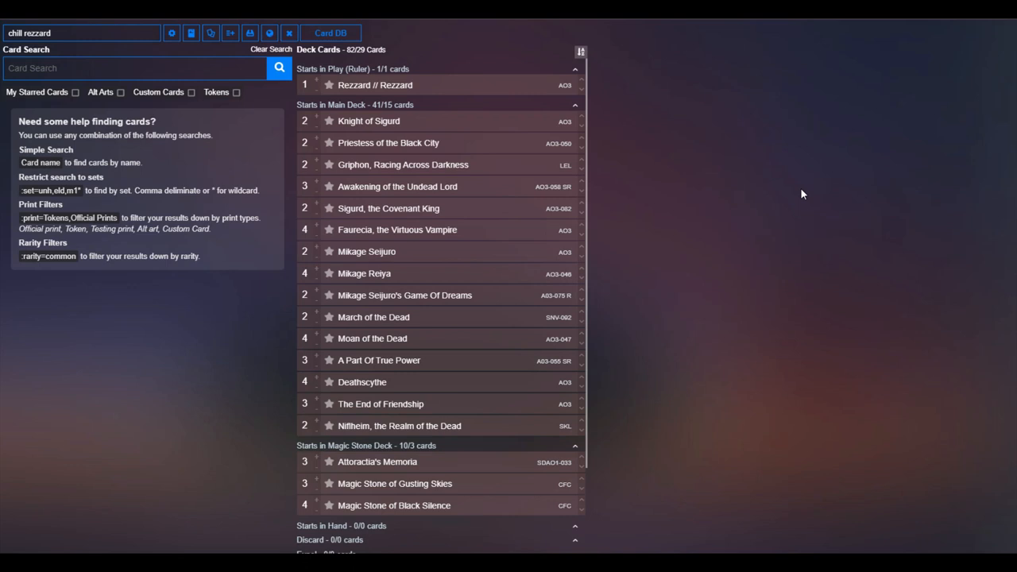
{"action": "mouse_move", "coordinate": [759, 218]}
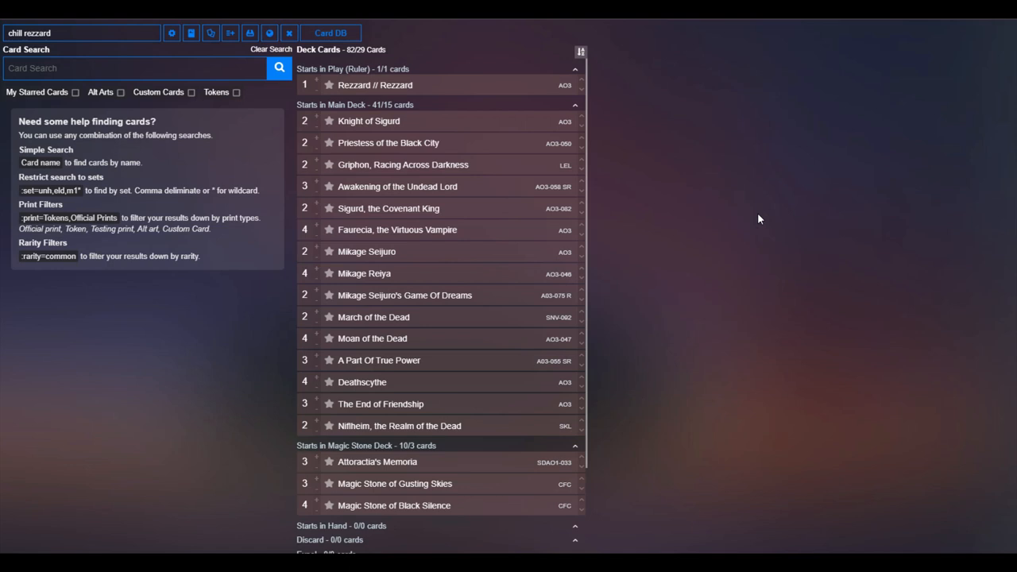
{"action": "mouse_move", "coordinate": [753, 219]}
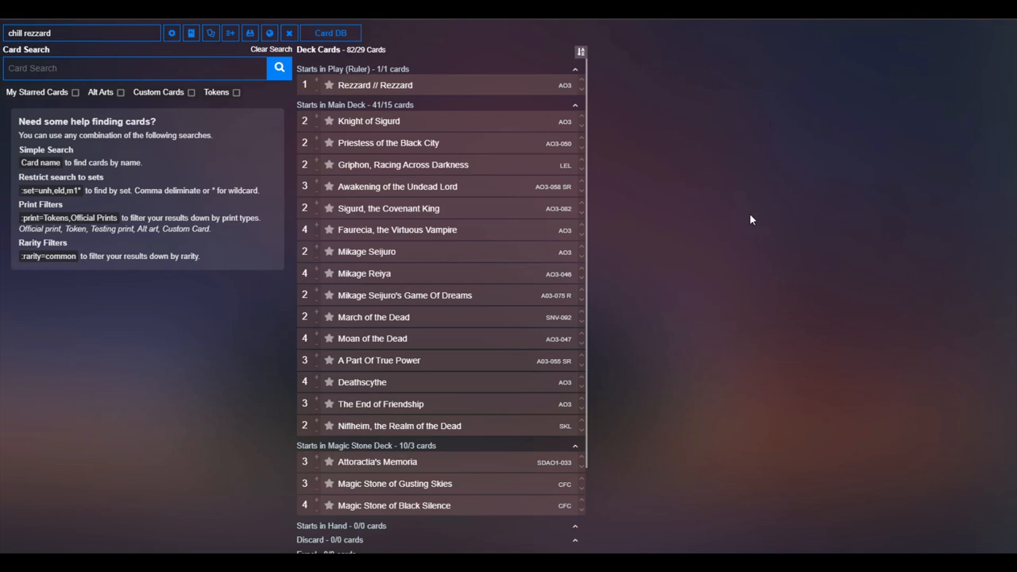
{"action": "mouse_move", "coordinate": [894, 123]}
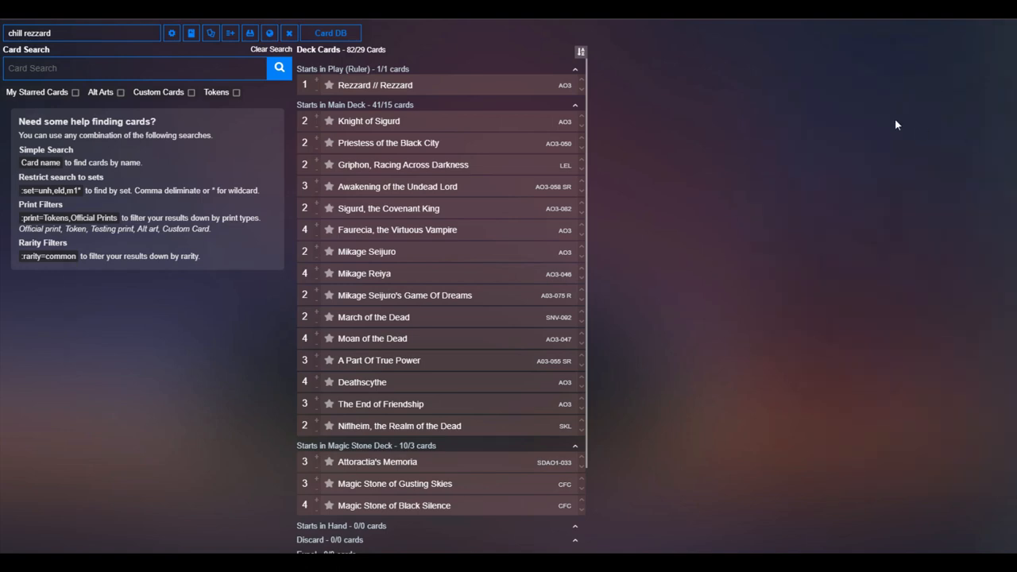
Scroll down to the Facedown Pile and Sideboard, showing Calico Cat Shikigami and Kusanagi Motoko.
{"action": "scroll", "scroll_direction": "down", "scroll_amount": 3}
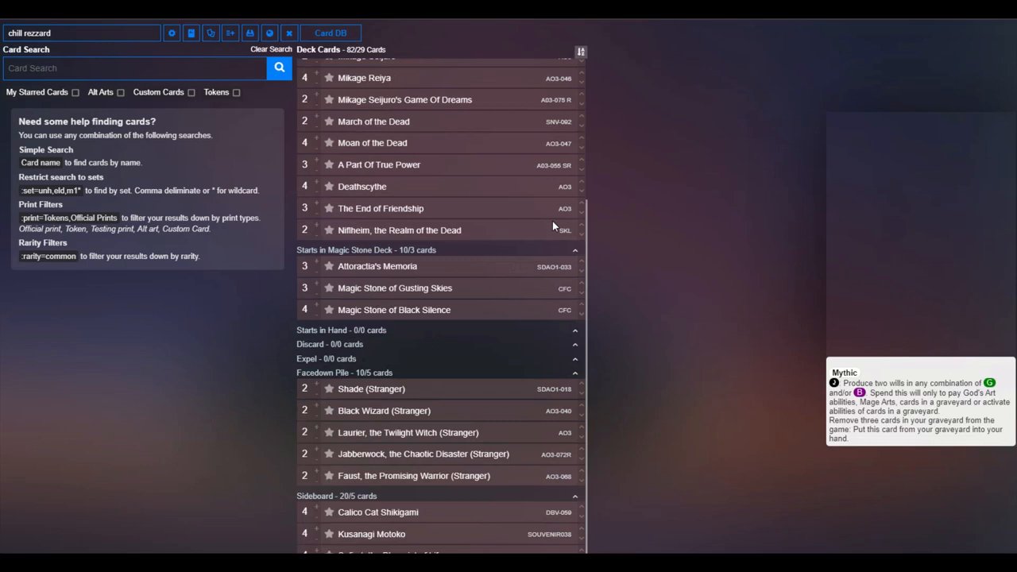
{"action": "scroll", "scroll_direction": "down", "scroll_amount": 3}
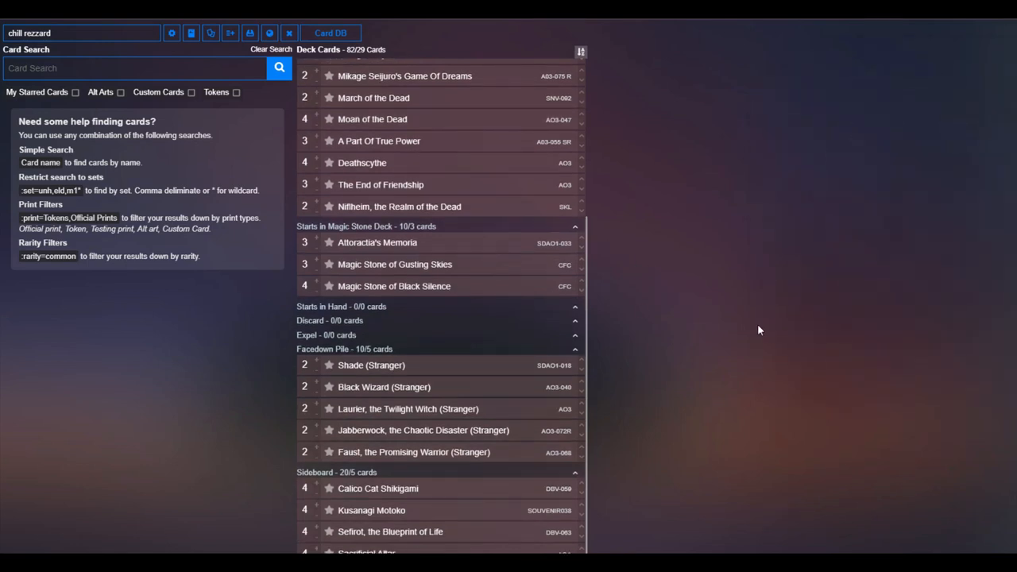
{"action": "mouse_move", "coordinate": [748, 448]}
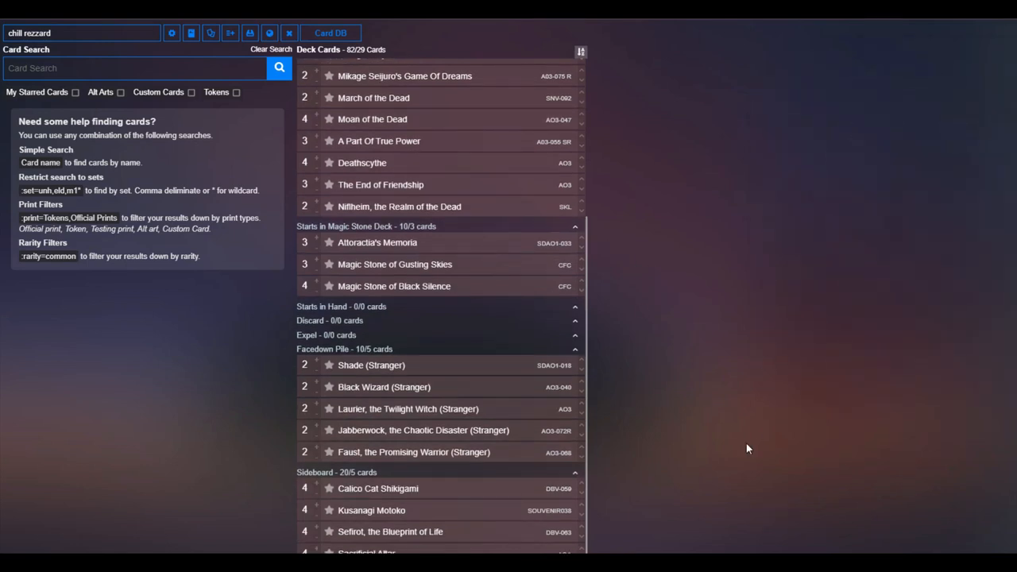
{"action": "mouse_move", "coordinate": [636, 475]}
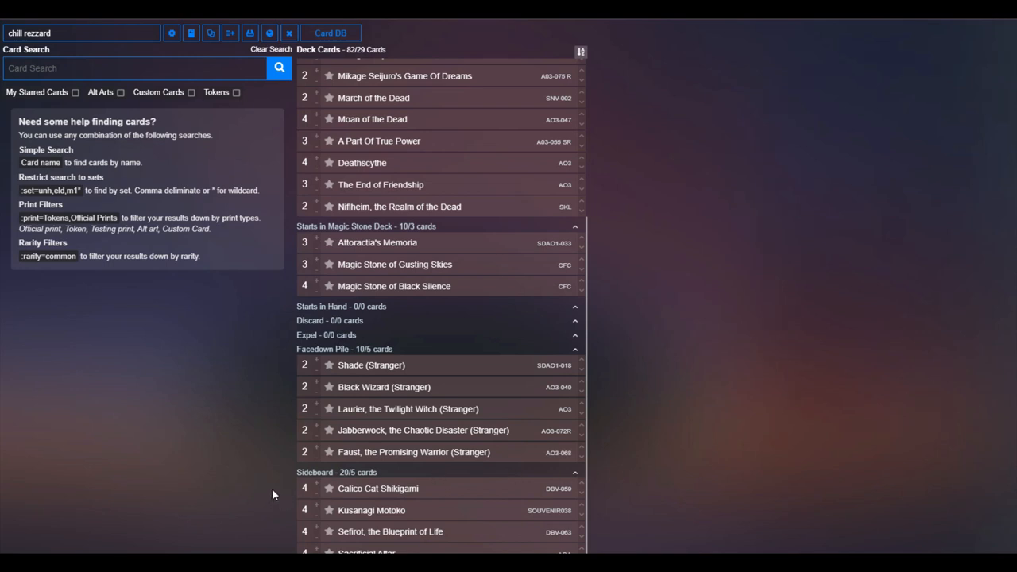
{"action": "mouse_move", "coordinate": [366, 488]}
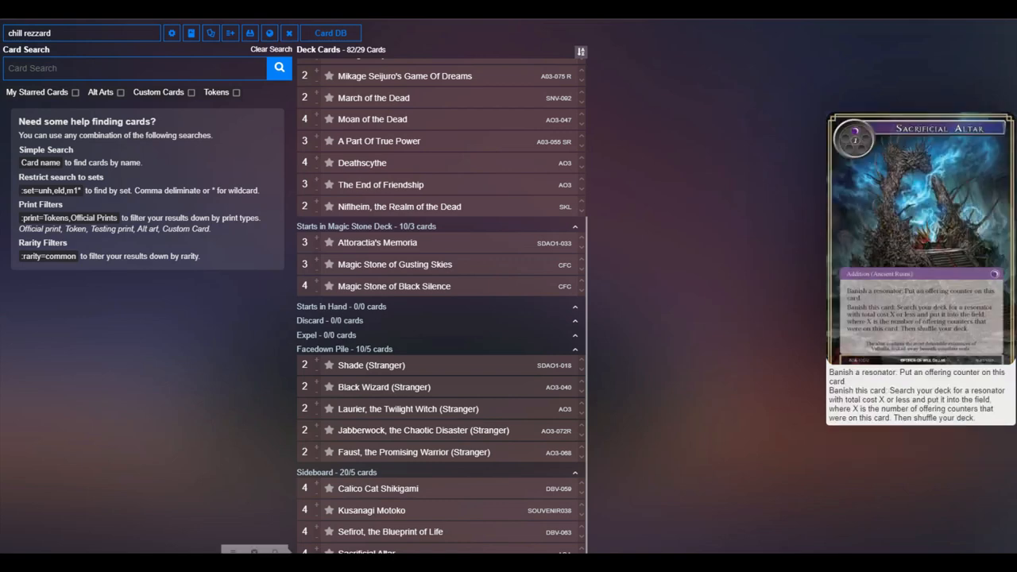
{"action": "mouse_move", "coordinate": [388, 532]}
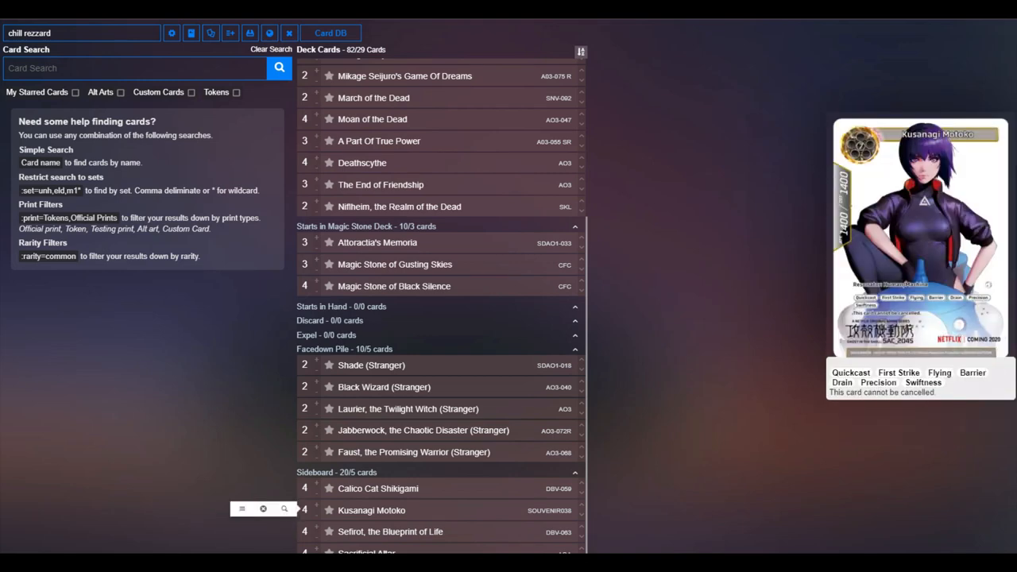
{"action": "mouse_move", "coordinate": [648, 260]}
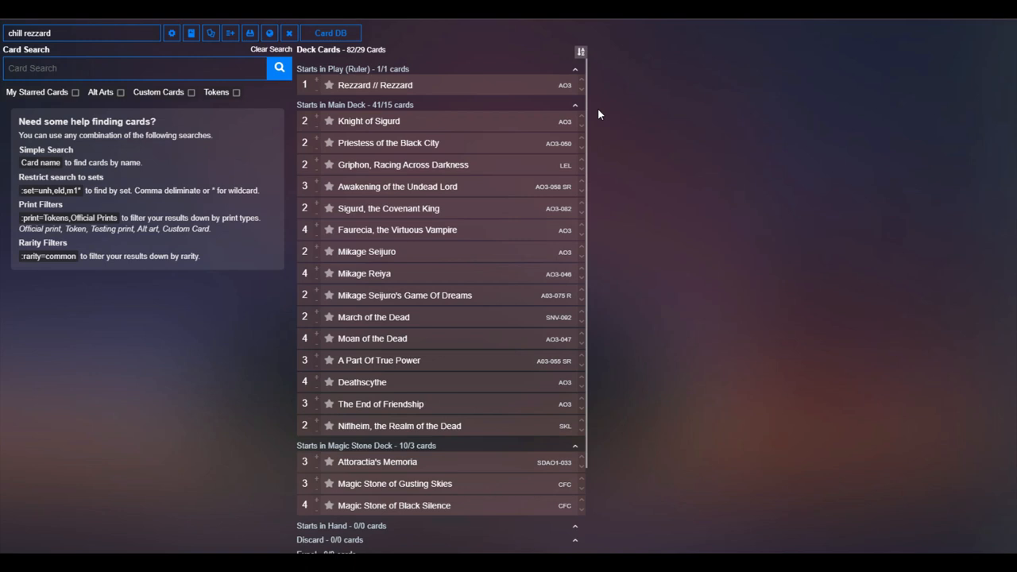
{"action": "mouse_move", "coordinate": [508, 105]}
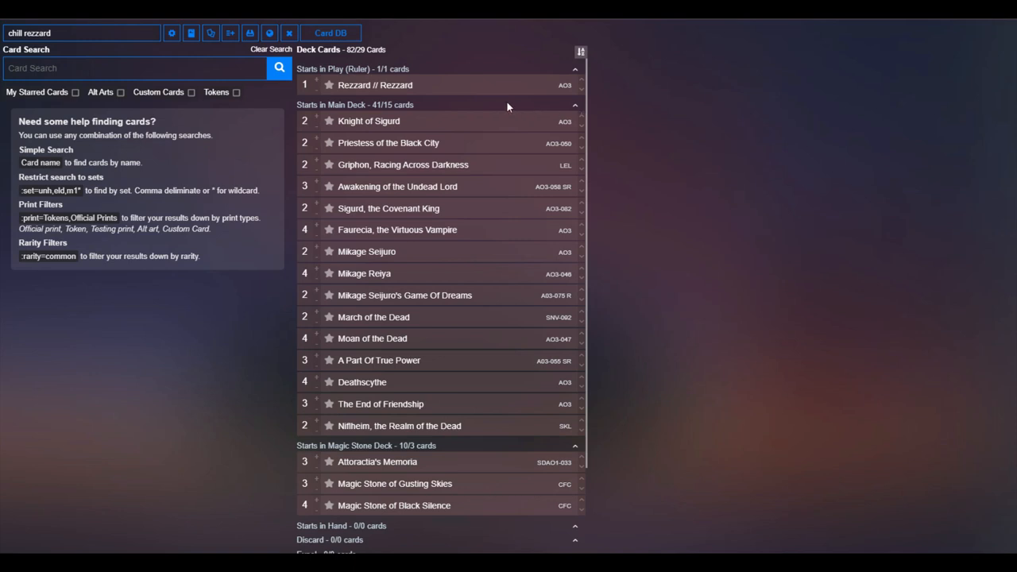
{"action": "mouse_move", "coordinate": [511, 105]}
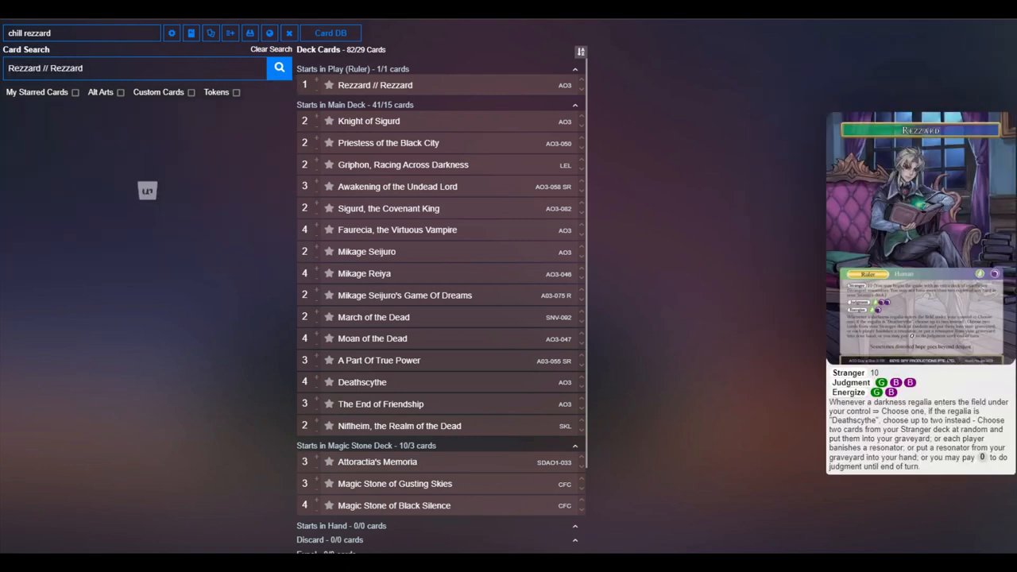
Preview the Rezzard ruler card and its Stranger, Judgment and Energize abilities.
{"action": "left_click", "coordinate": [278, 67]}
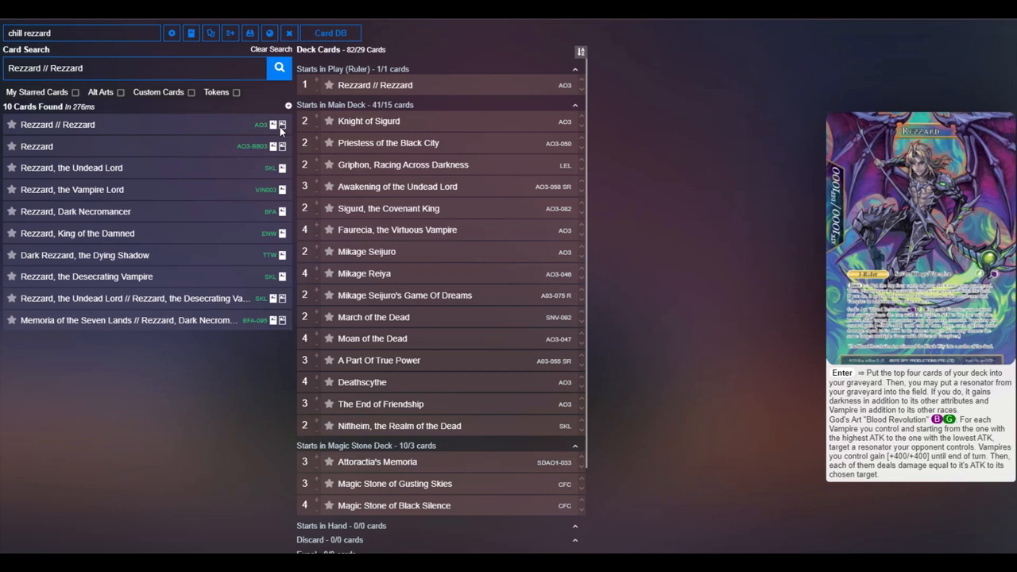
{"action": "mouse_move", "coordinate": [717, 182]}
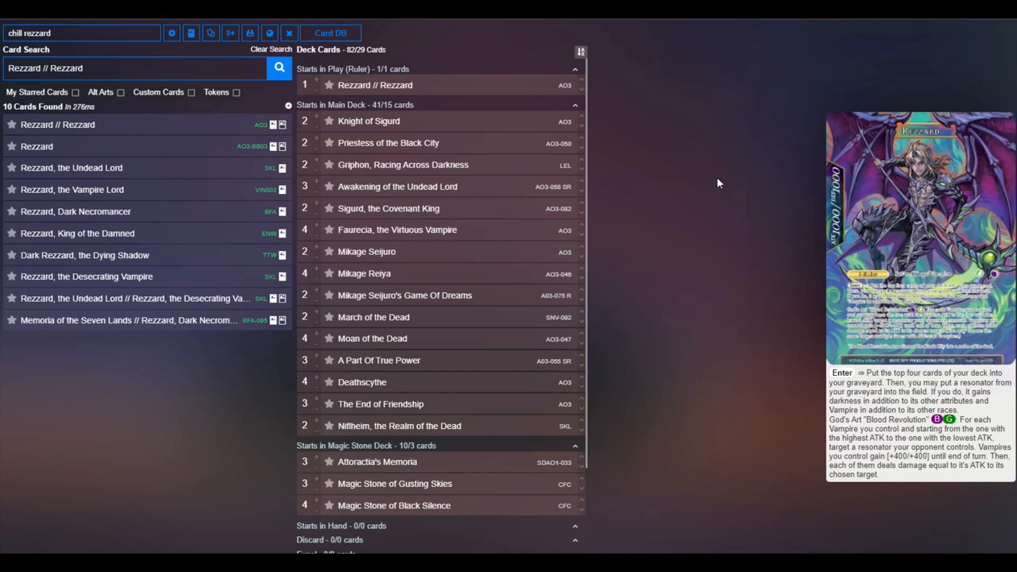
{"action": "mouse_move", "coordinate": [653, 507]}
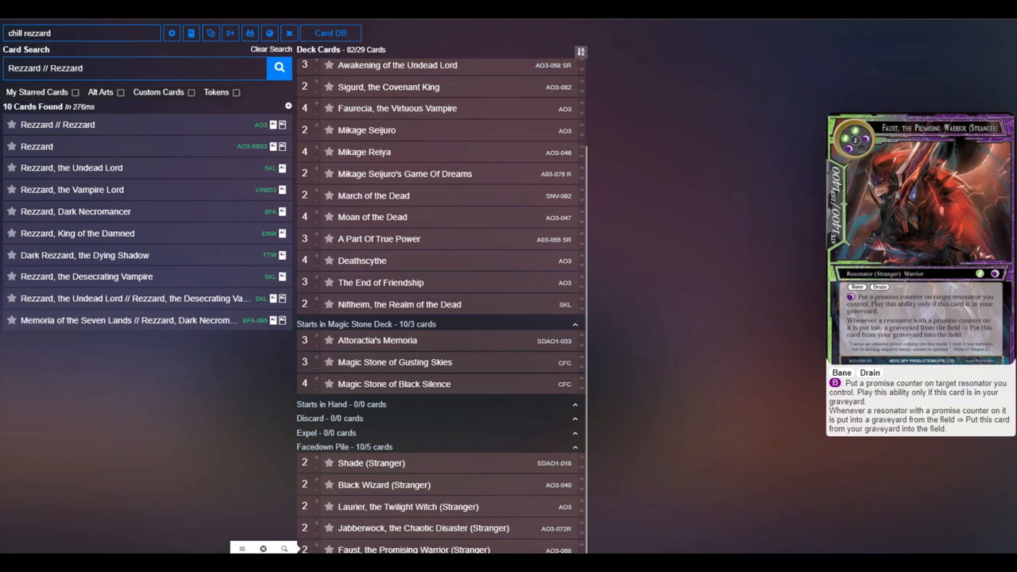
{"action": "mouse_move", "coordinate": [391, 403]}
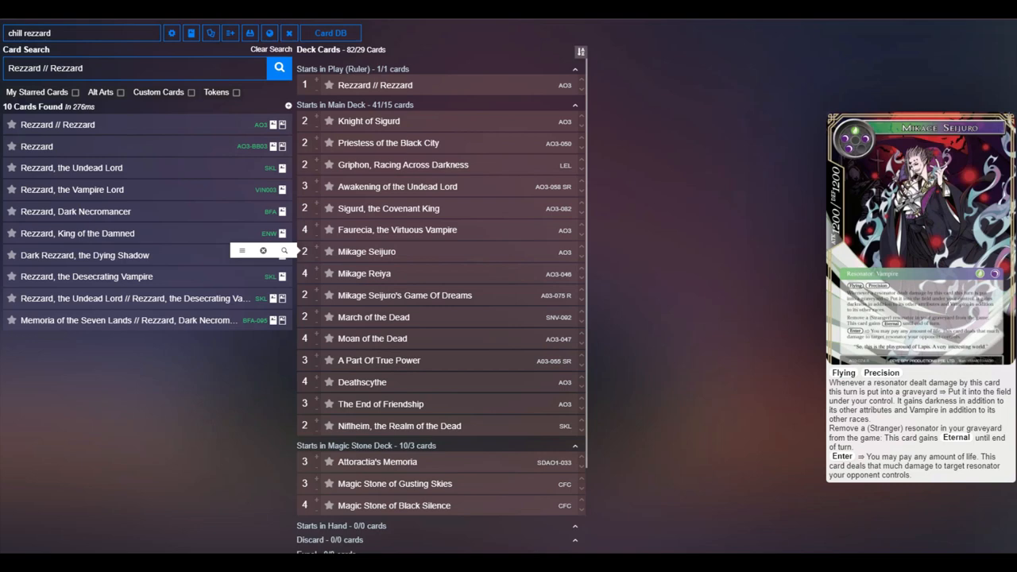
{"action": "mouse_move", "coordinate": [364, 272]}
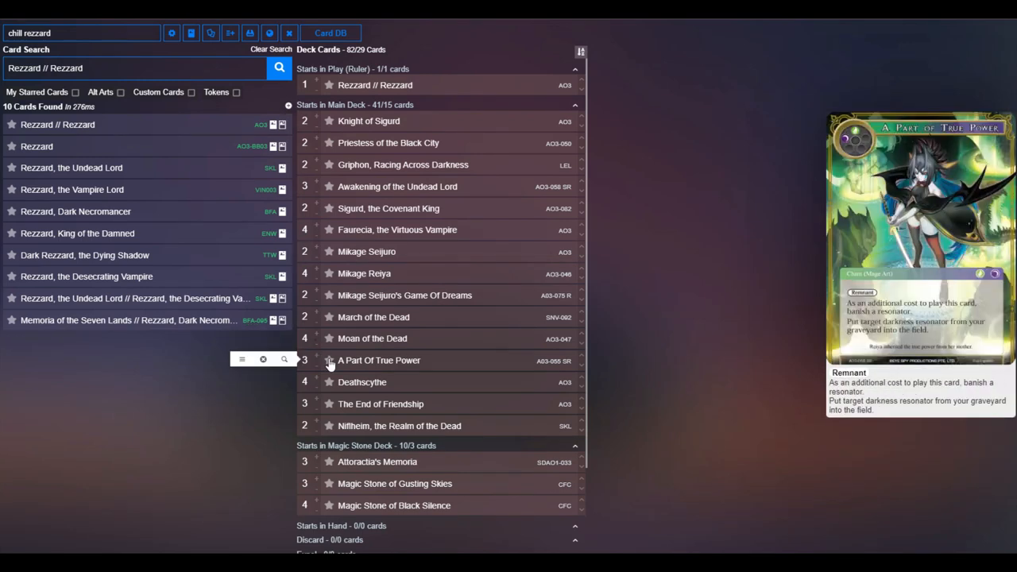
{"action": "mouse_move", "coordinate": [336, 384]}
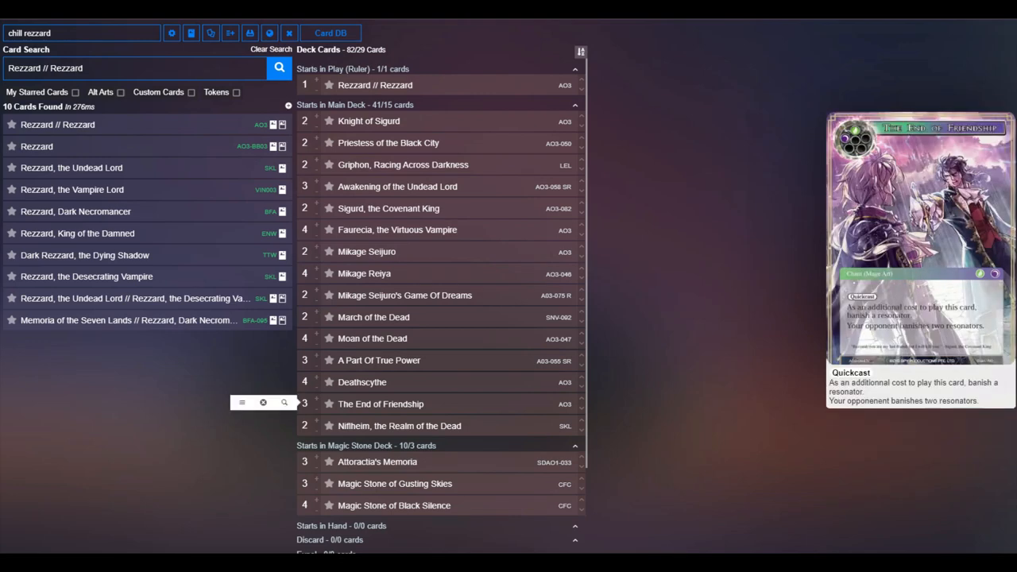
{"action": "mouse_move", "coordinate": [335, 410]}
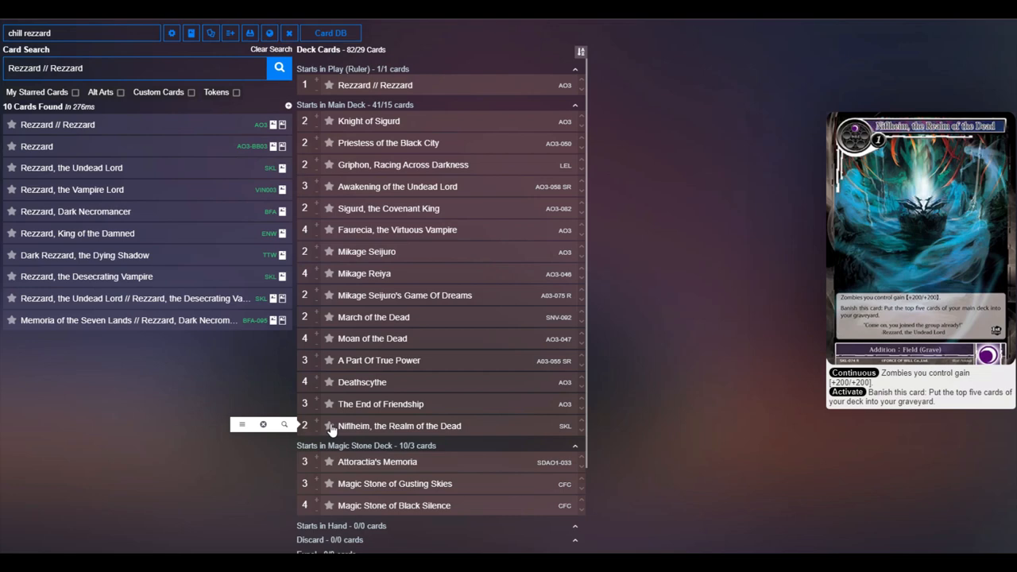
{"action": "mouse_move", "coordinate": [327, 429]}
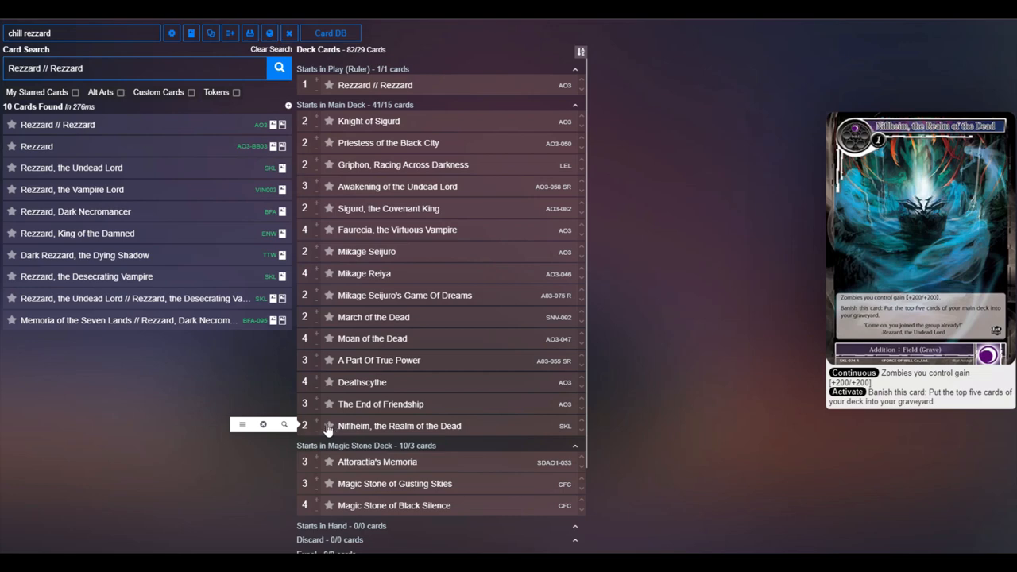
{"action": "mouse_move", "coordinate": [885, 314]}
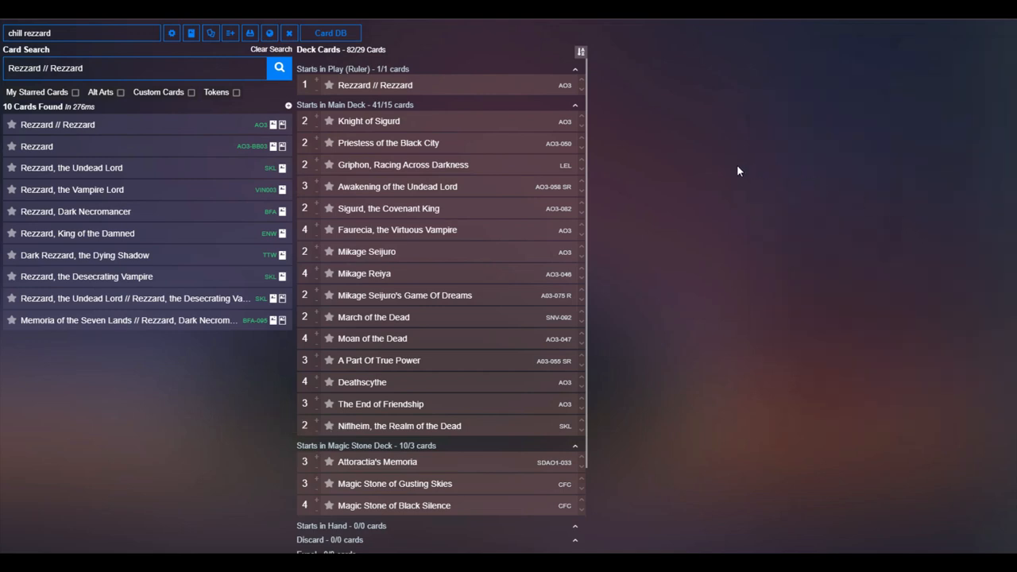
{"action": "mouse_move", "coordinate": [705, 189]}
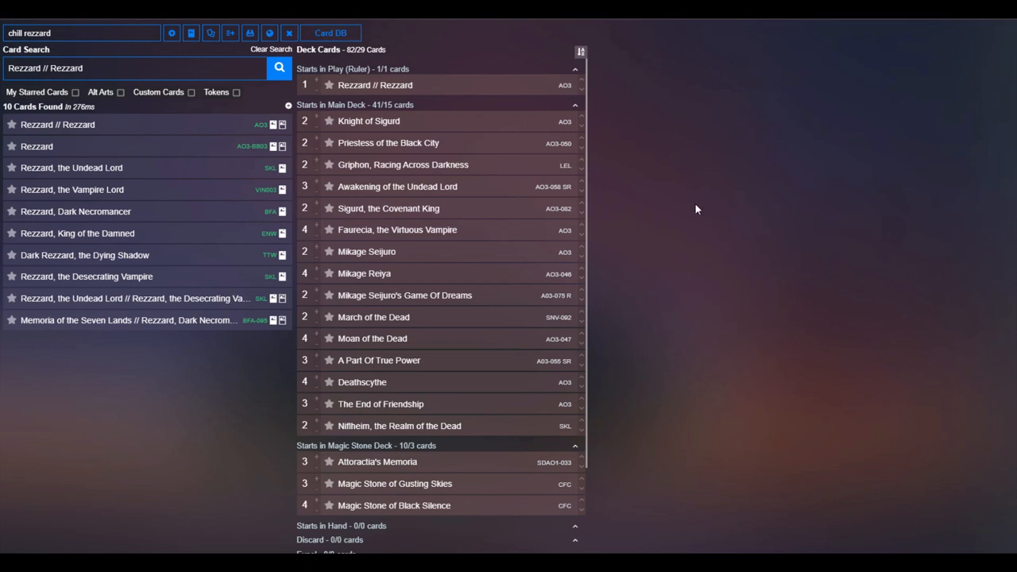
{"action": "mouse_move", "coordinate": [700, 179]}
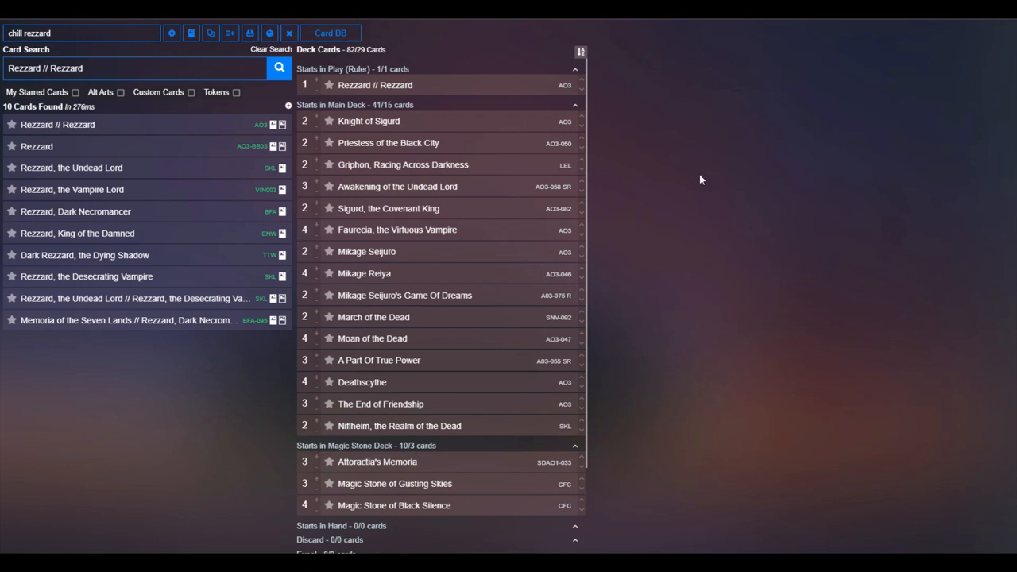
{"action": "mouse_move", "coordinate": [683, 149]}
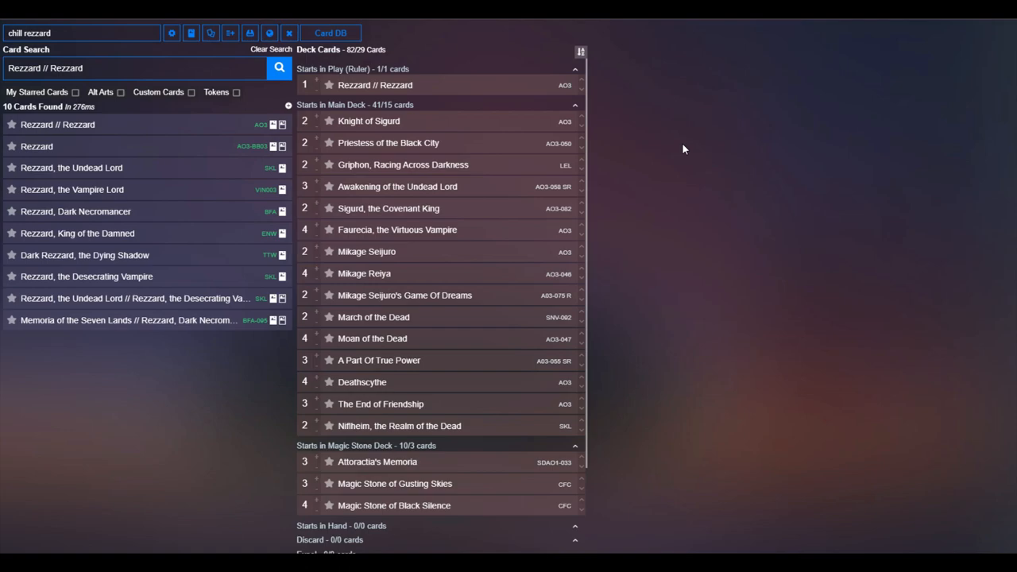